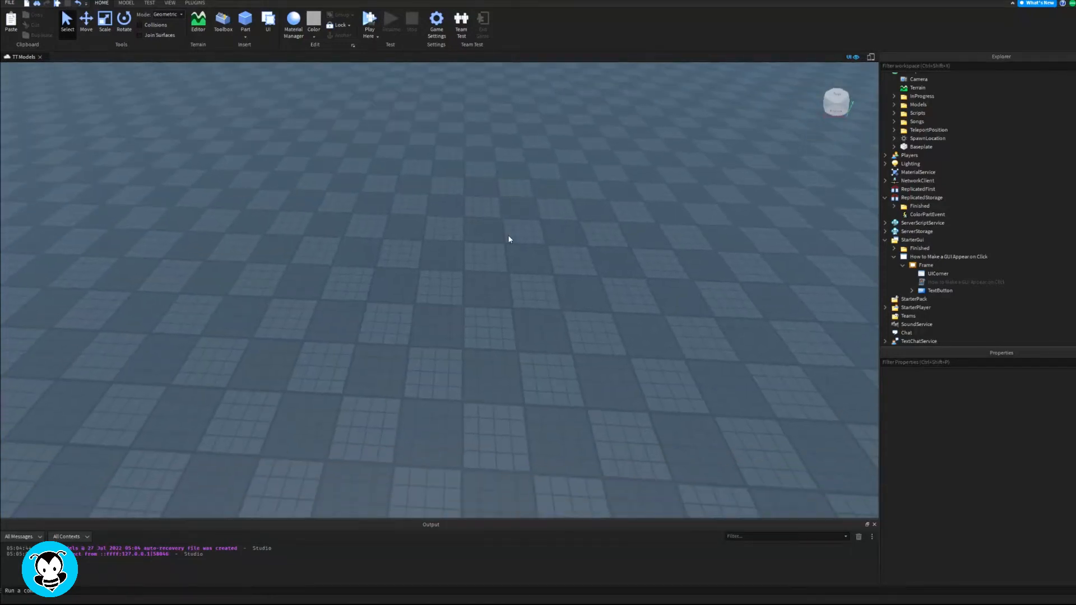
pyautogui.moveTo(249, 36)
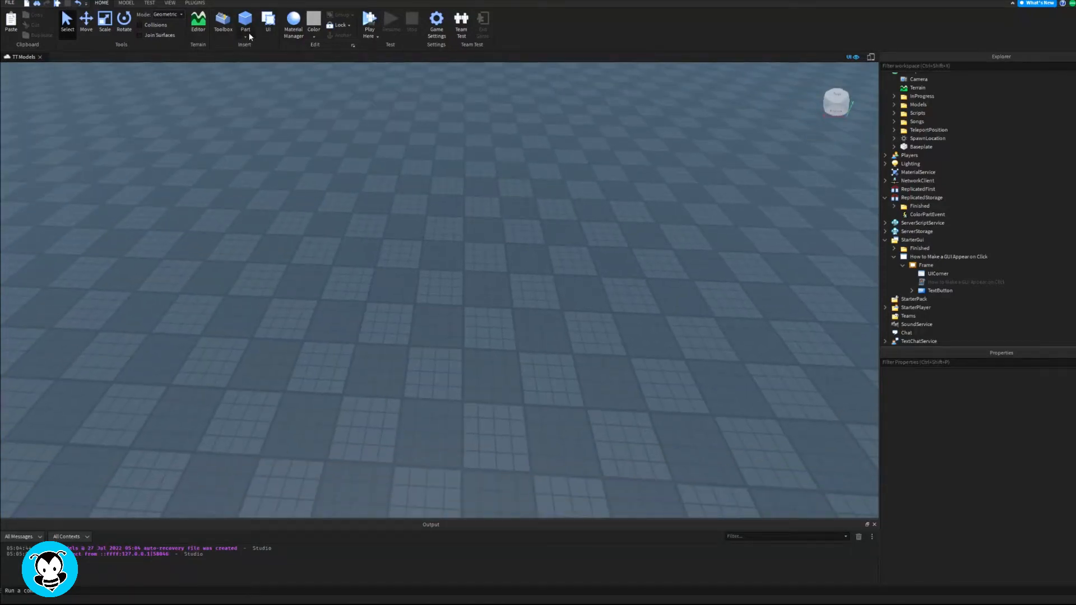
# Insert a Block part into the workspace and name it MovingPart.
pyautogui.click(245, 20)
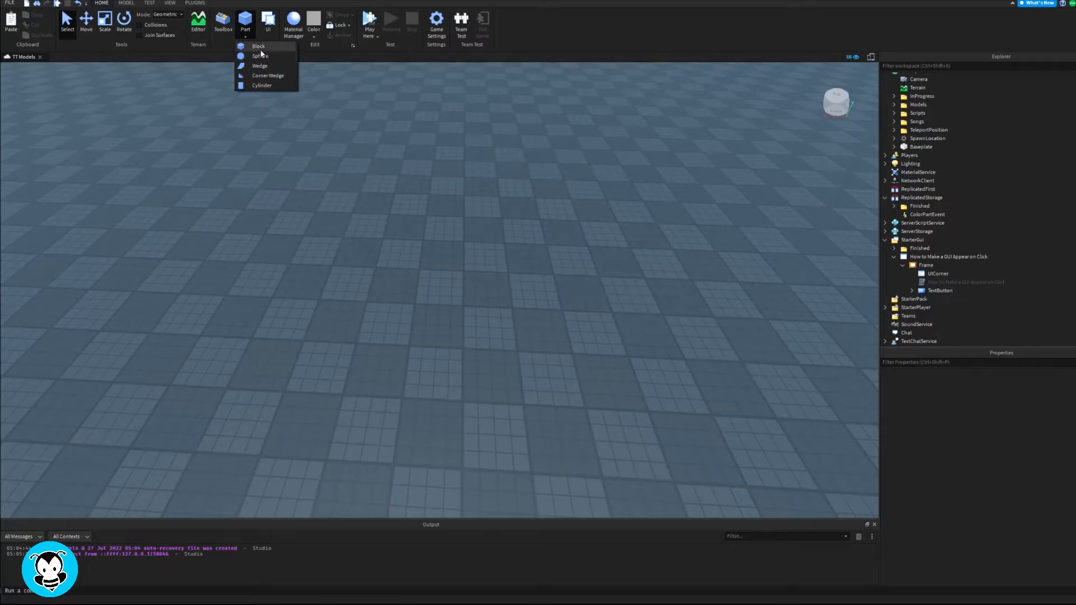
pyautogui.click(259, 46)
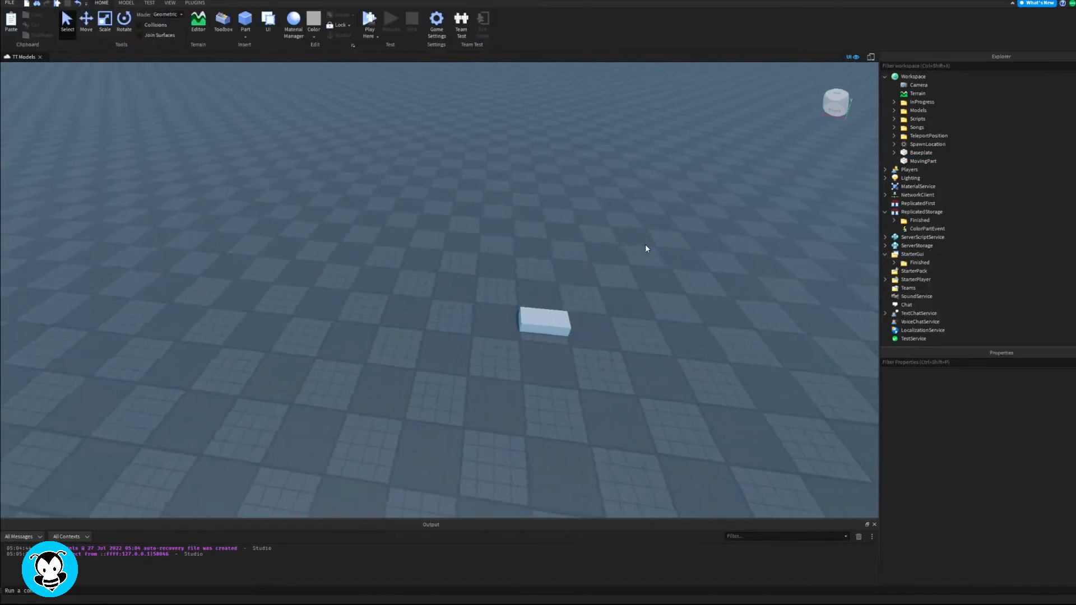
# Add a ScreenGui with a dark rounded Frame holding one rounded TextButton.
pyautogui.click(885, 212)
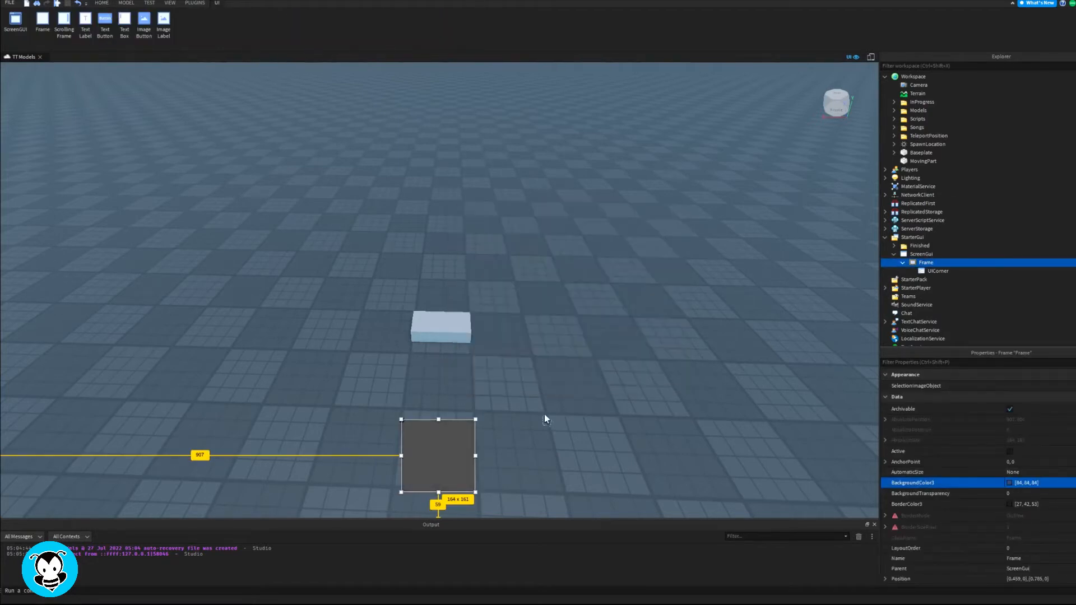
pyautogui.click(84, 26)
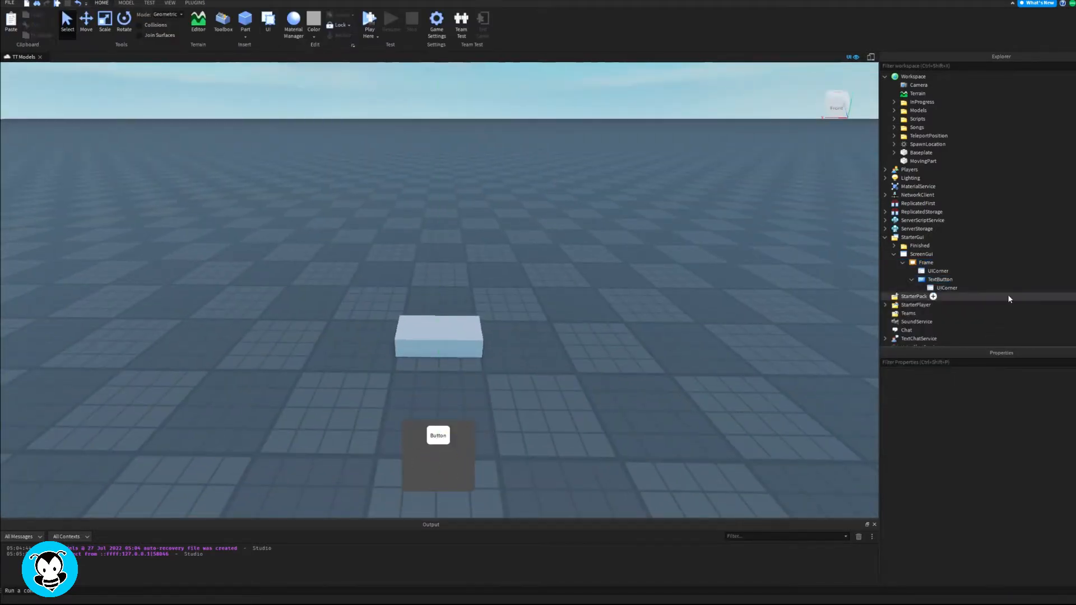
# Give the TextButton a blue BackgroundColor3, then duplicate it into Forward, Back, Right, Left and Reset.
pyautogui.click(1010, 494)
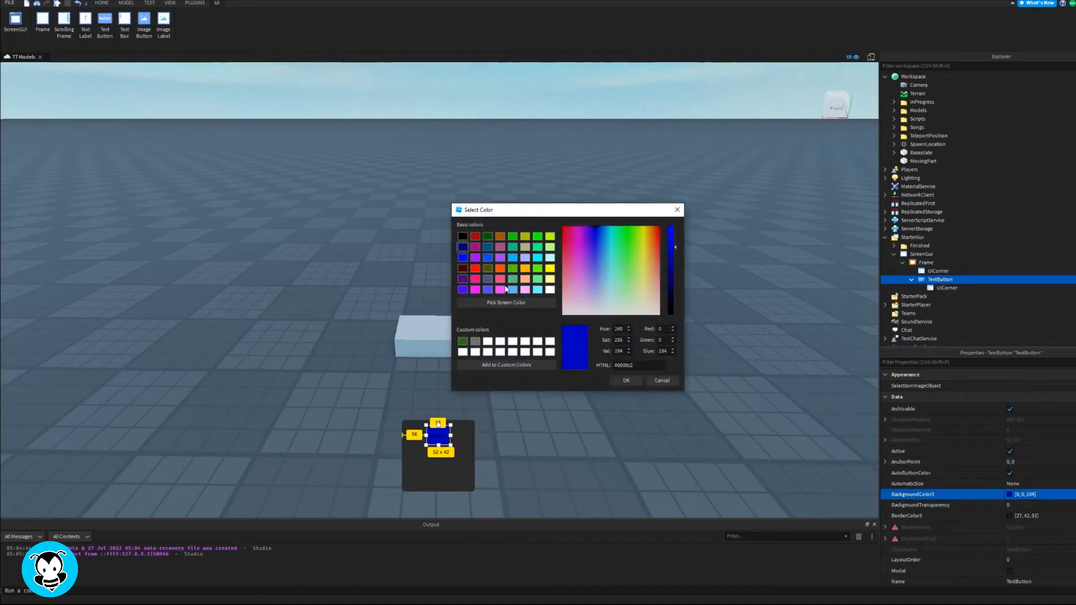
pyautogui.click(626, 380)
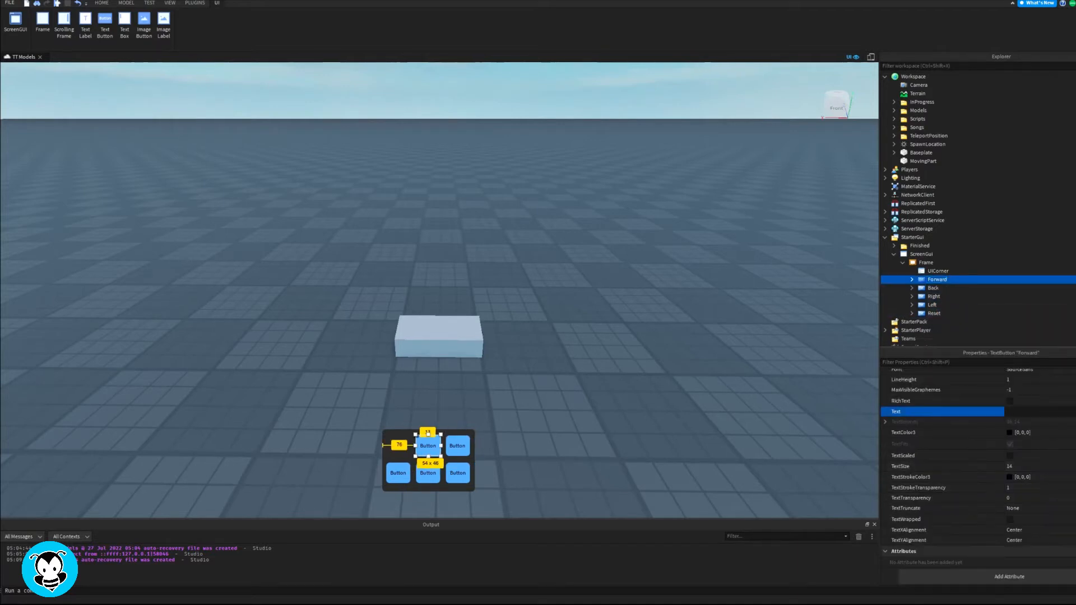
# Label the buttons Up, Left, Back, Right and Reset in GothamBlack, then add an empty LocalScript.
pyautogui.click(932, 288)
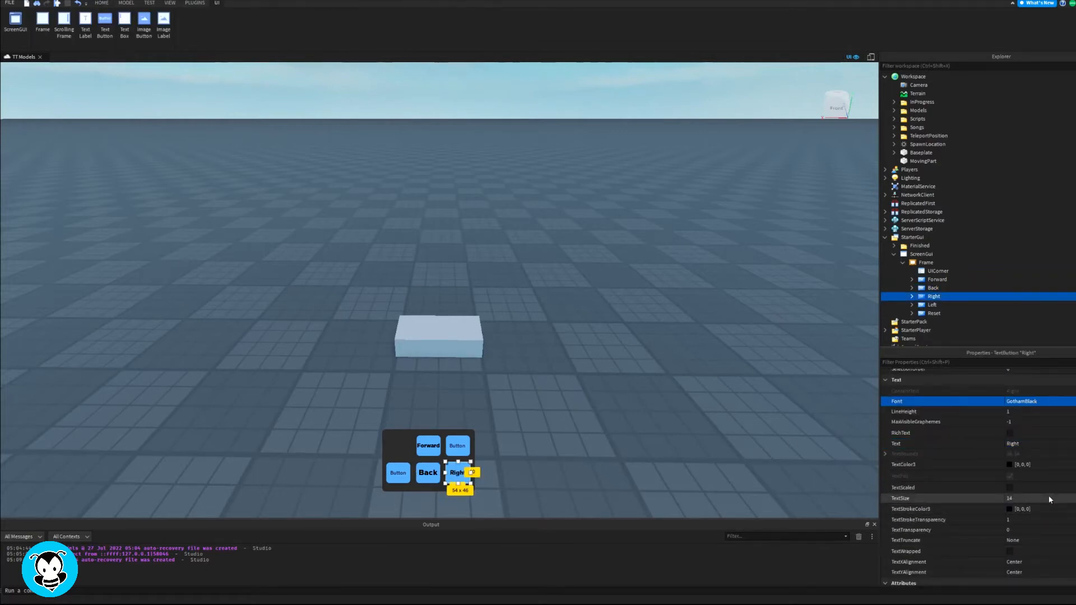
pyautogui.click(932, 305)
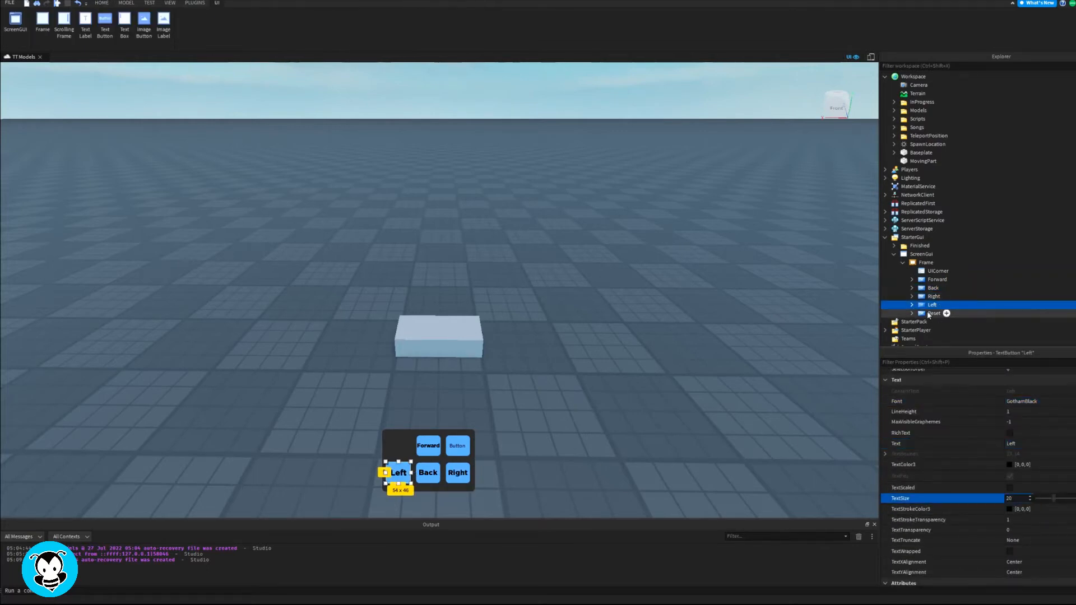
pyautogui.click(937, 279)
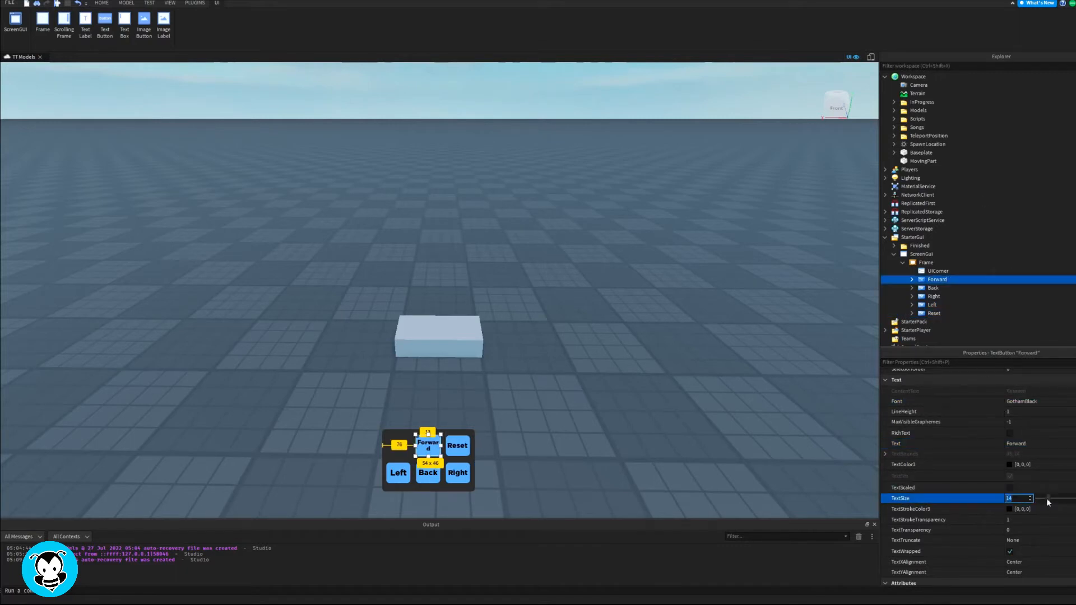
pyautogui.click(934, 313)
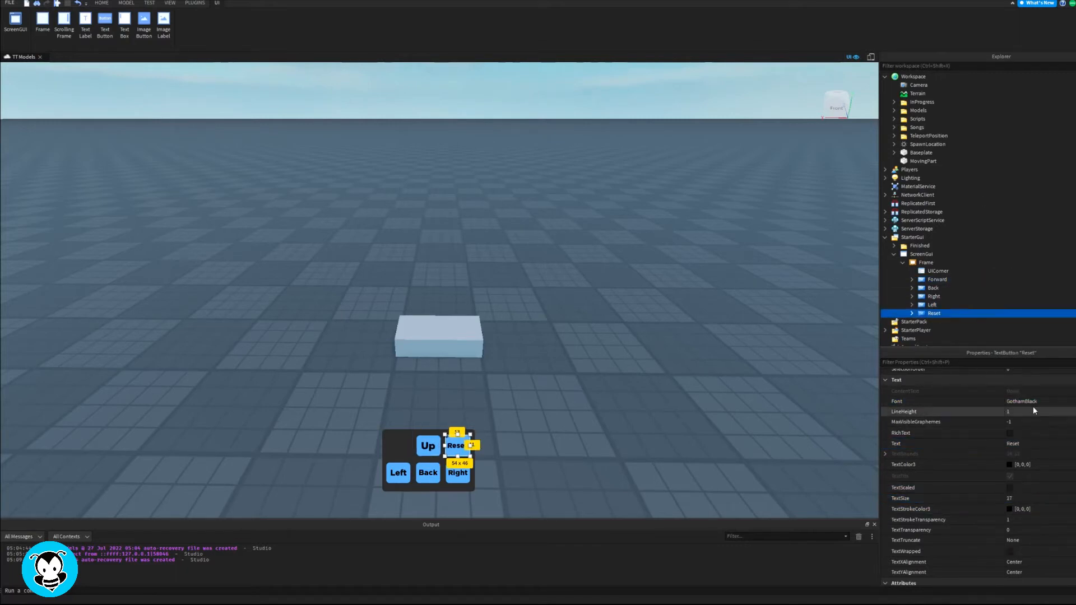
pyautogui.click(923, 161)
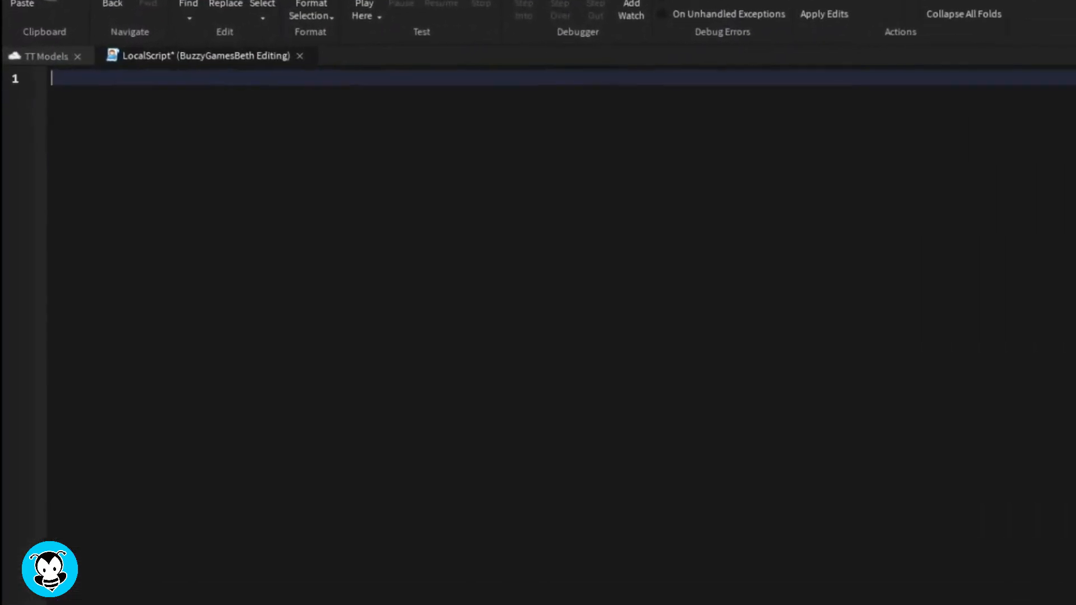
# Declare local movingPart and frame references and connect frame.Forward.MouseButton1Click to a function.
pyautogui.write('local movingPart = workspace.MovingPart')
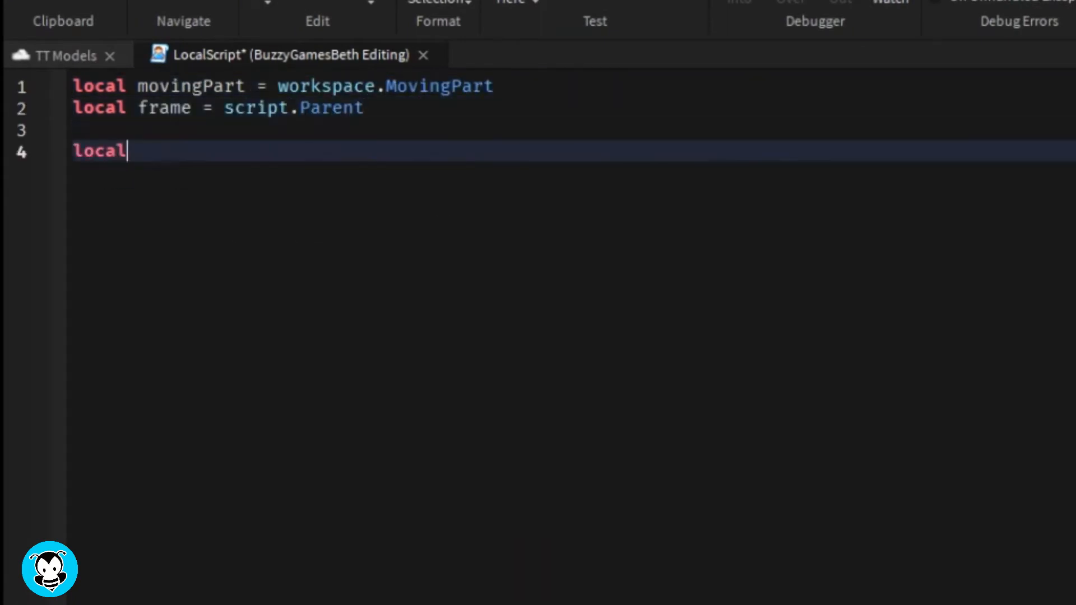
pyautogui.write('f')
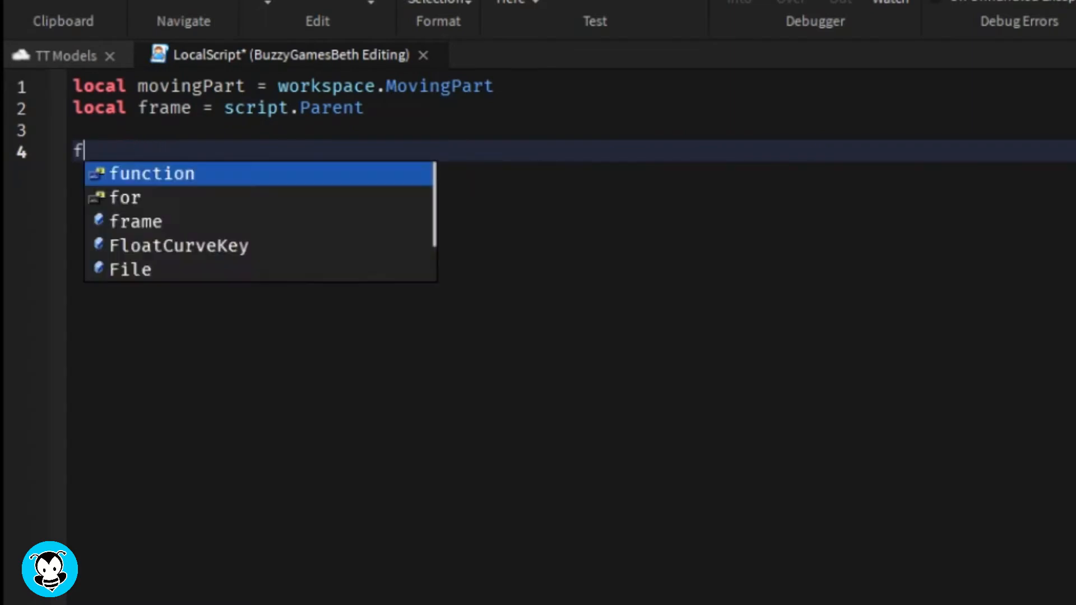
pyautogui.write('frame.Forward.MouseButton1Click')
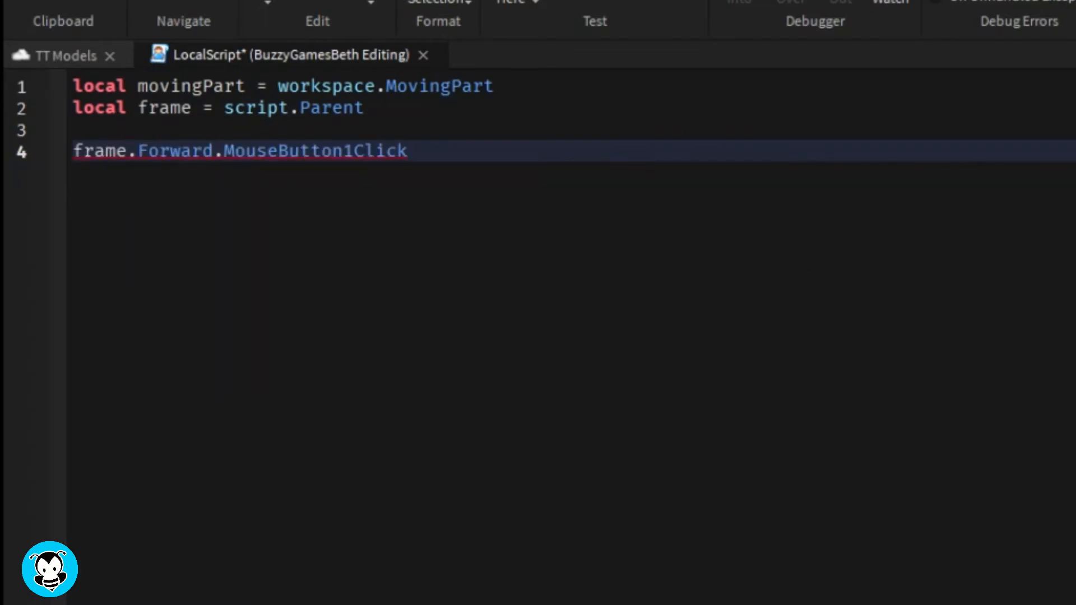
pyautogui.write(':Connect(function()')
pyautogui.write('movingPart.')
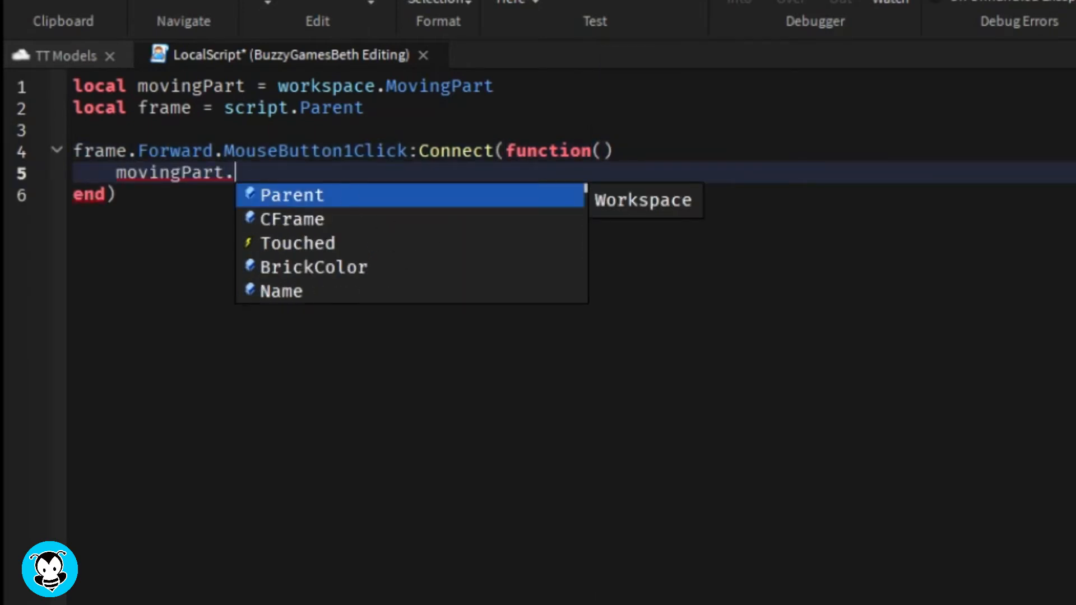
# Inside the handler set movingPart.Position = movingPart.Position + Vector3.new(0, 0, 1).
pyautogui.write('Position =')
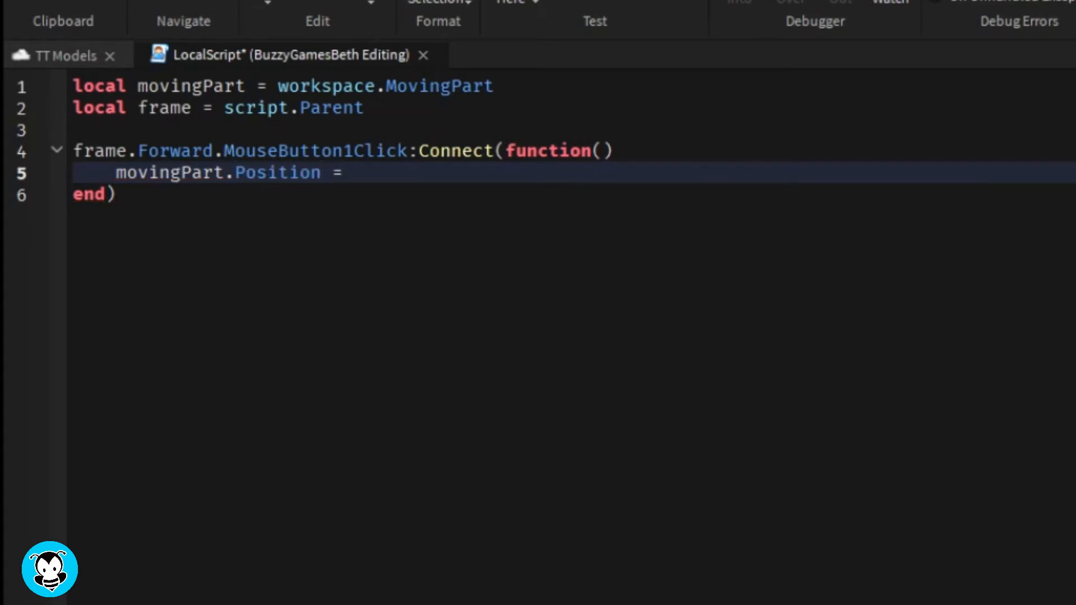
pyautogui.write('movingPart.Position.')
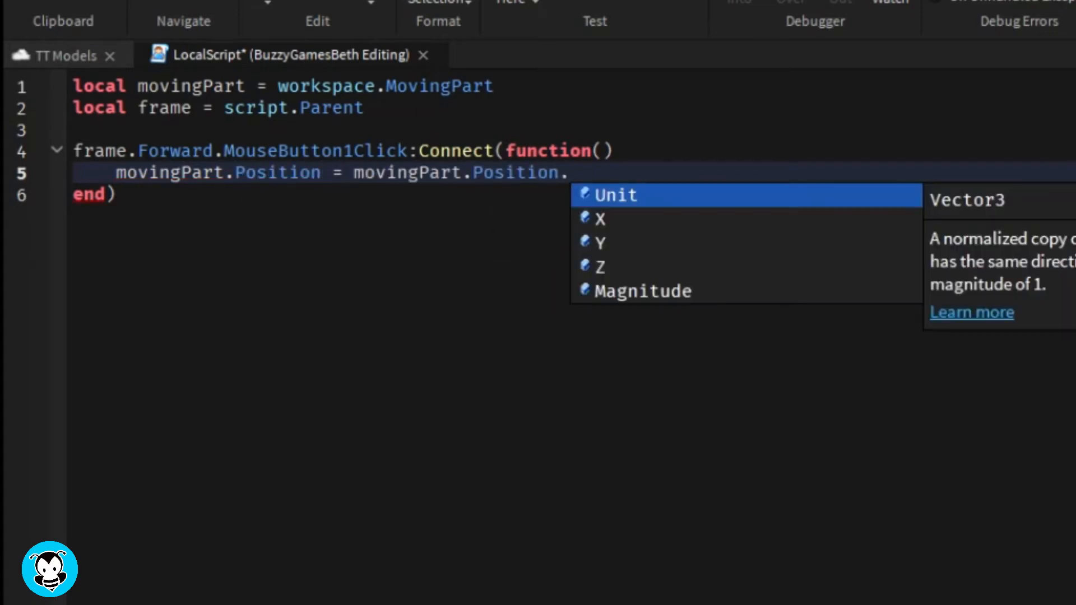
pyautogui.write('+ Vector3.new(')
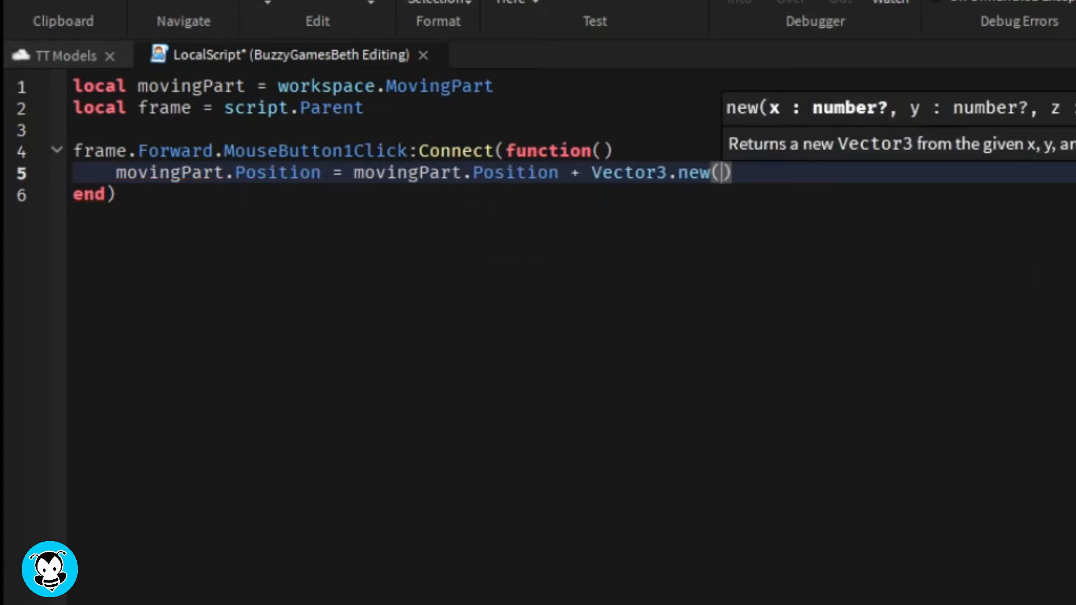
pyautogui.write('0, 0, 1')
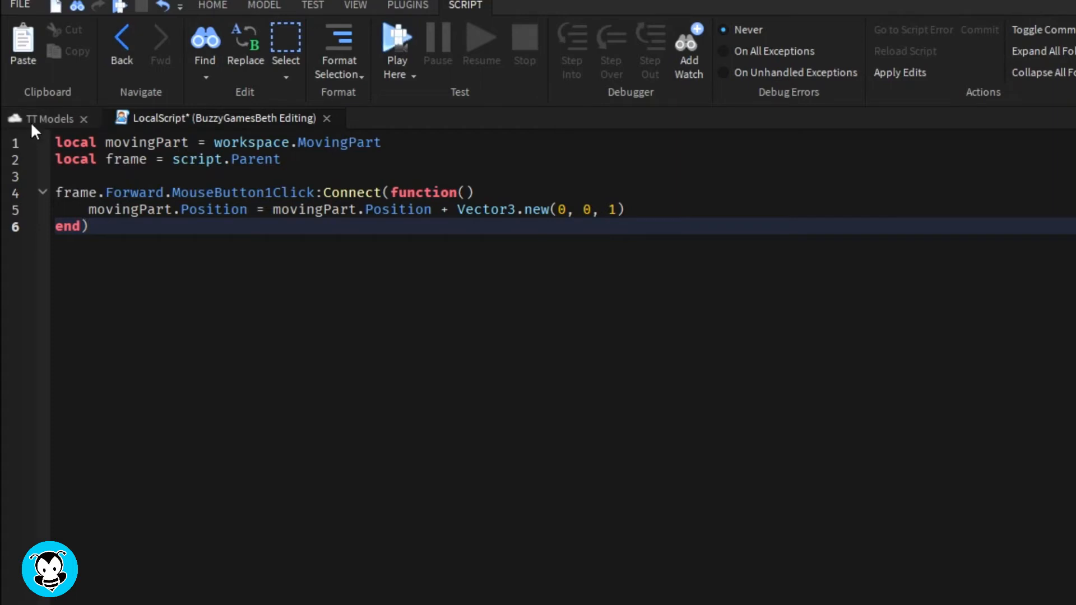
# Store local partStarting = movingPart.Position and add Back (0,0,-1) and Left (1,0,0) handlers.
pyautogui.write('local movi')
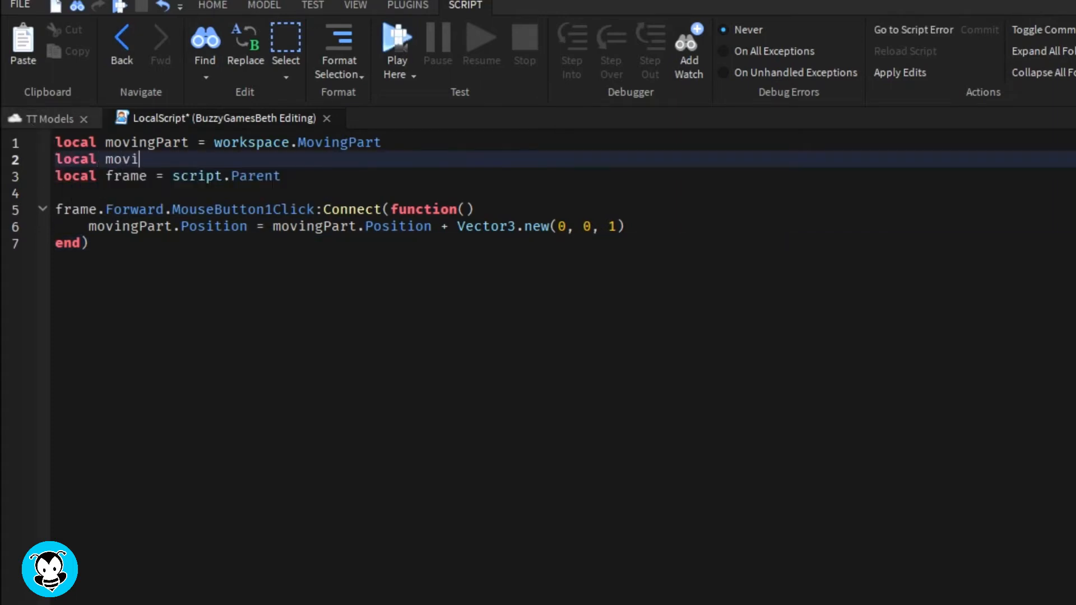
pyautogui.press('Backspace')
pyautogui.write('partStarting')
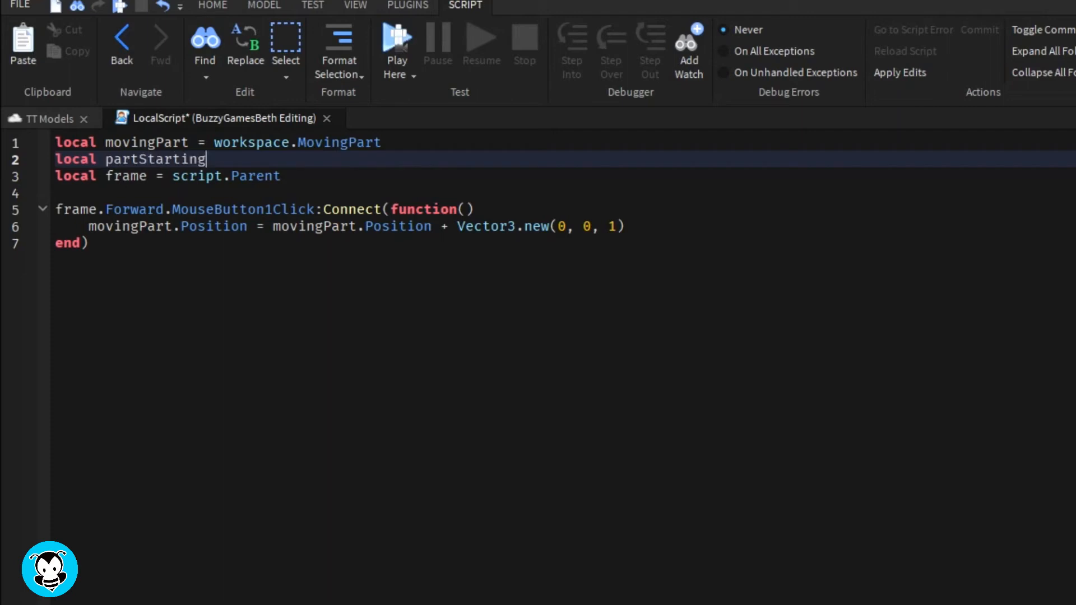
pyautogui.write('= movingPart.Position')
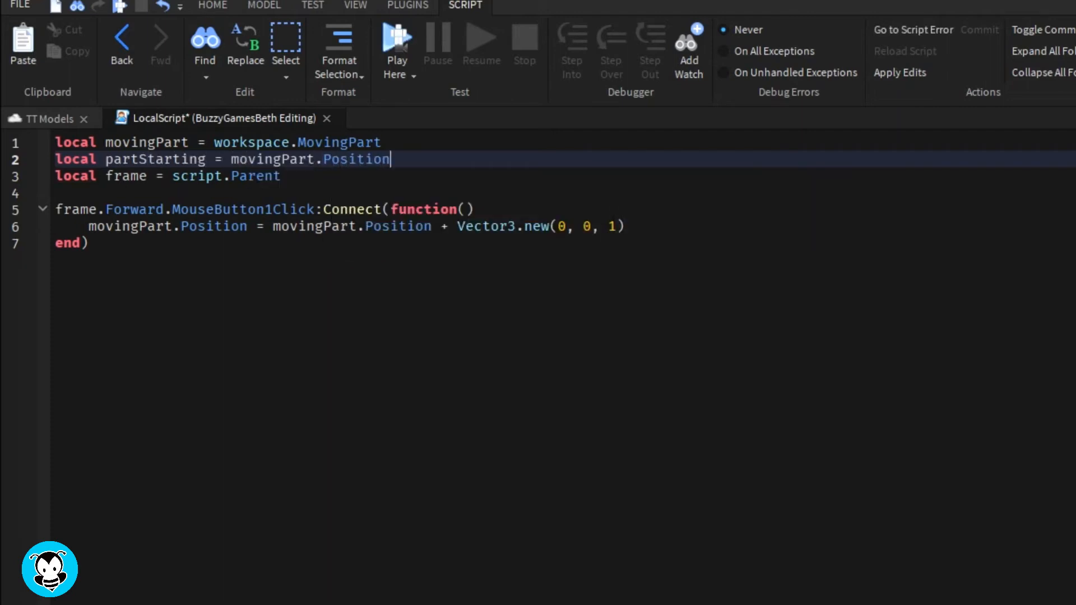
pyautogui.write('fra')
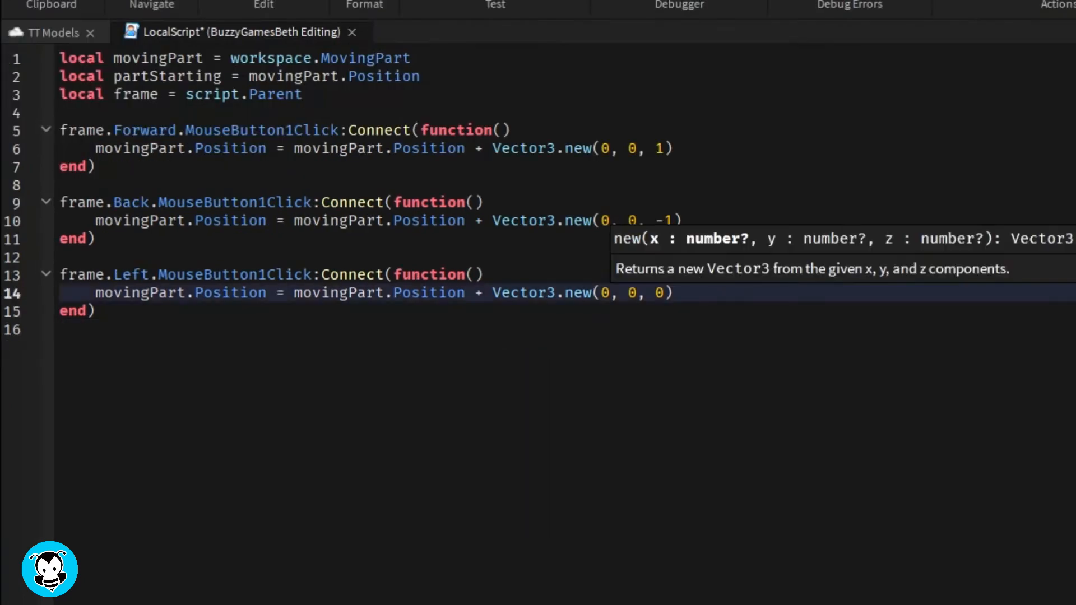
pyautogui.write('1')
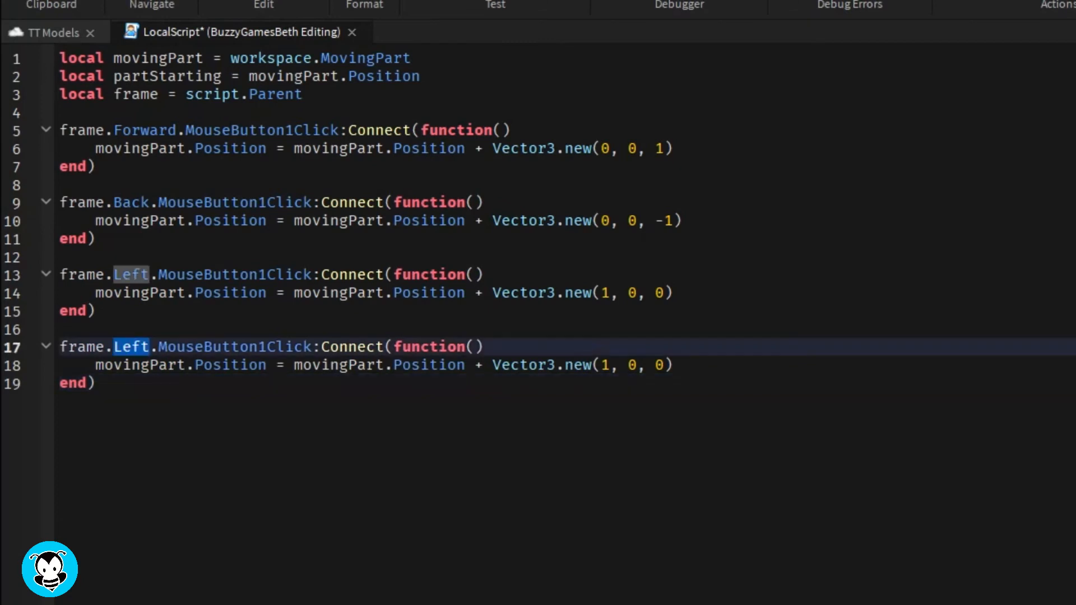
# Add the Right handler moving (-1,0,0) and begin frame.Reset.MouseButton1Click:Connect.
pyautogui.write('Right')
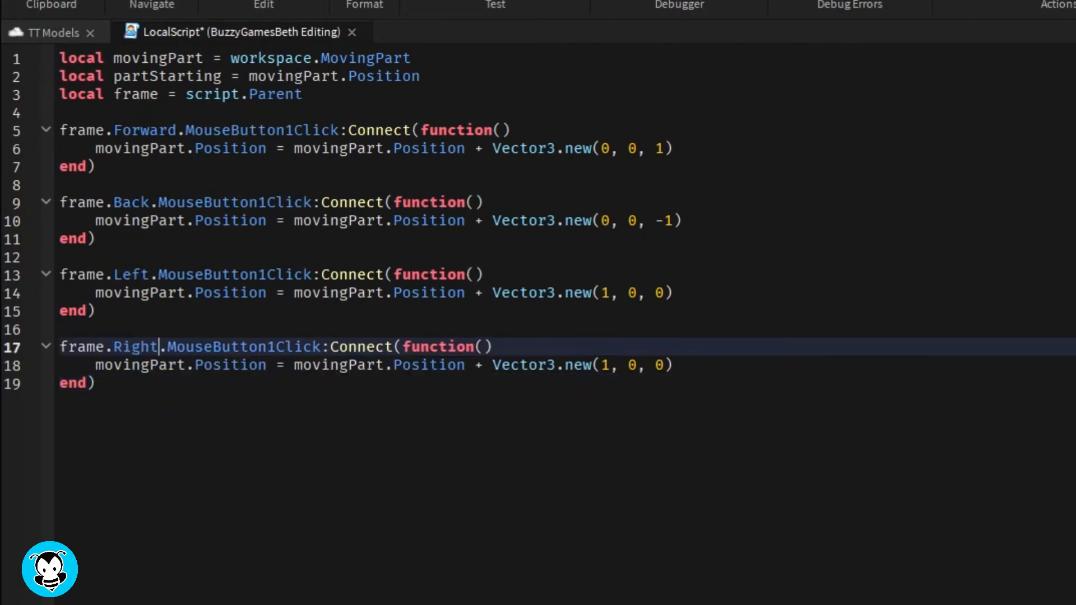
pyautogui.write('-')
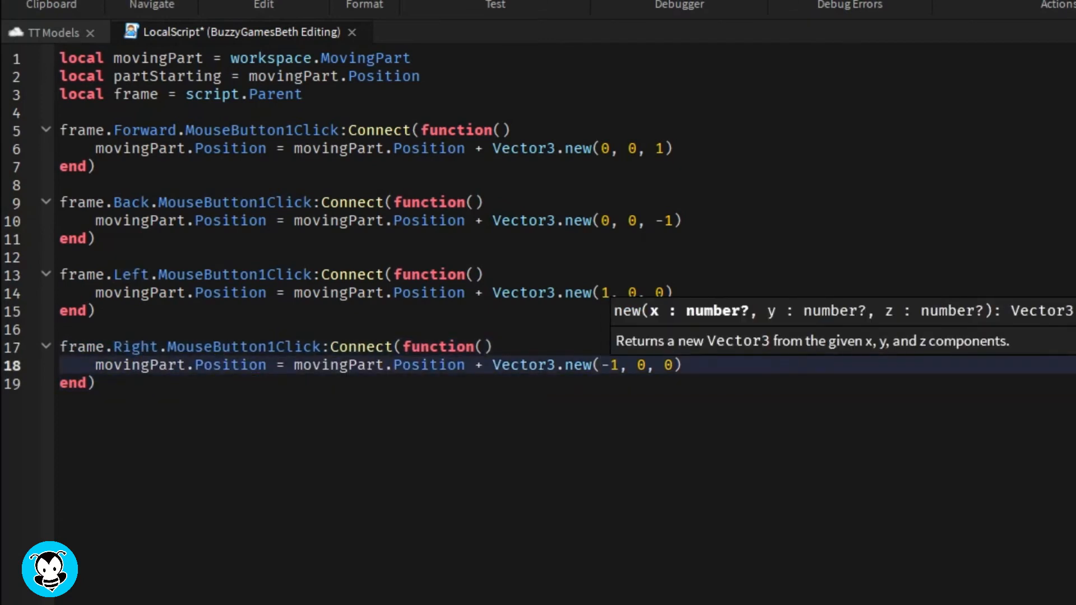
pyautogui.write('frame.')
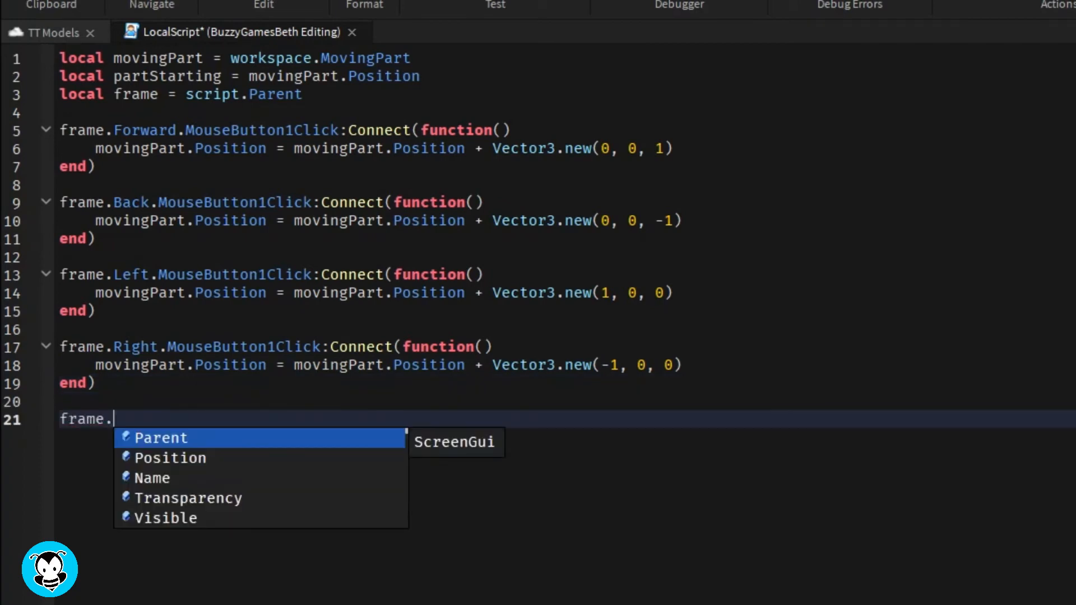
pyautogui.write('Reset.MouseButton1Click:C')
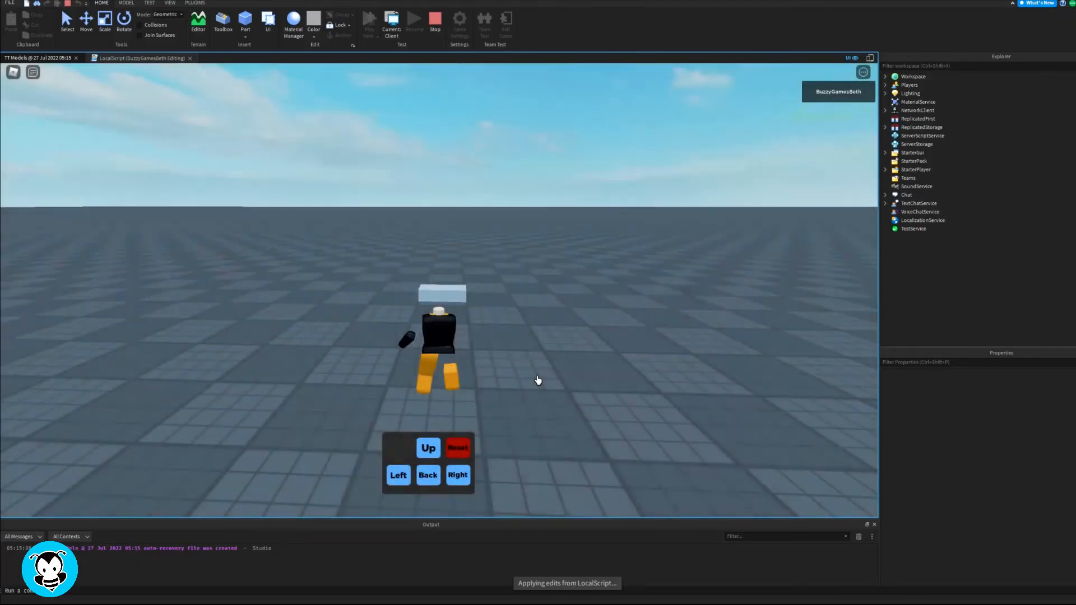
# In the playtest, use the Back and Left buttons to slide MovingPart across the baseplate.
pyautogui.click(427, 449)
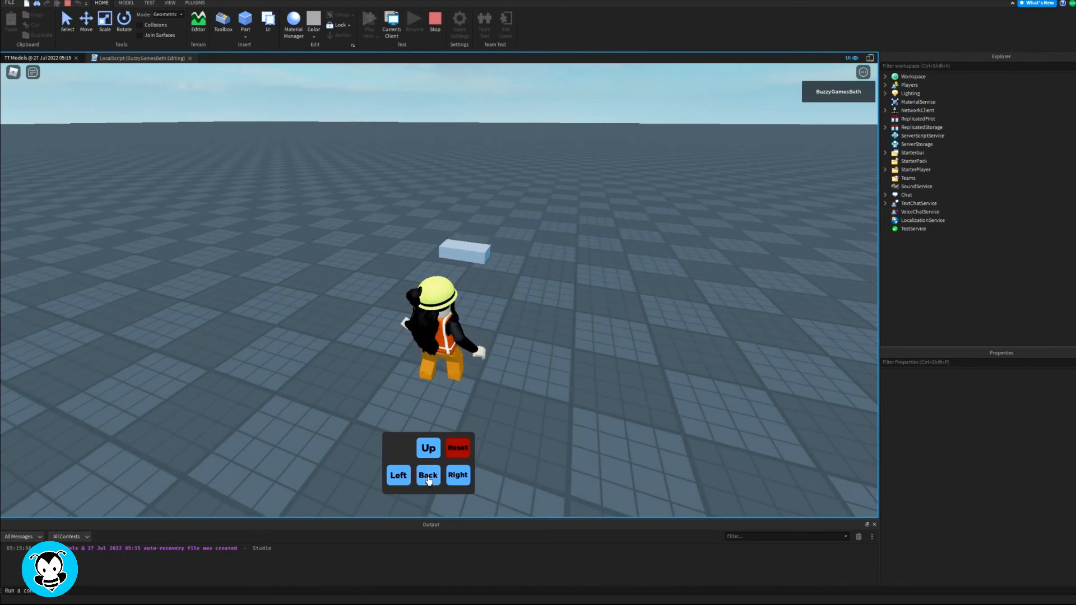
pyautogui.click(427, 475)
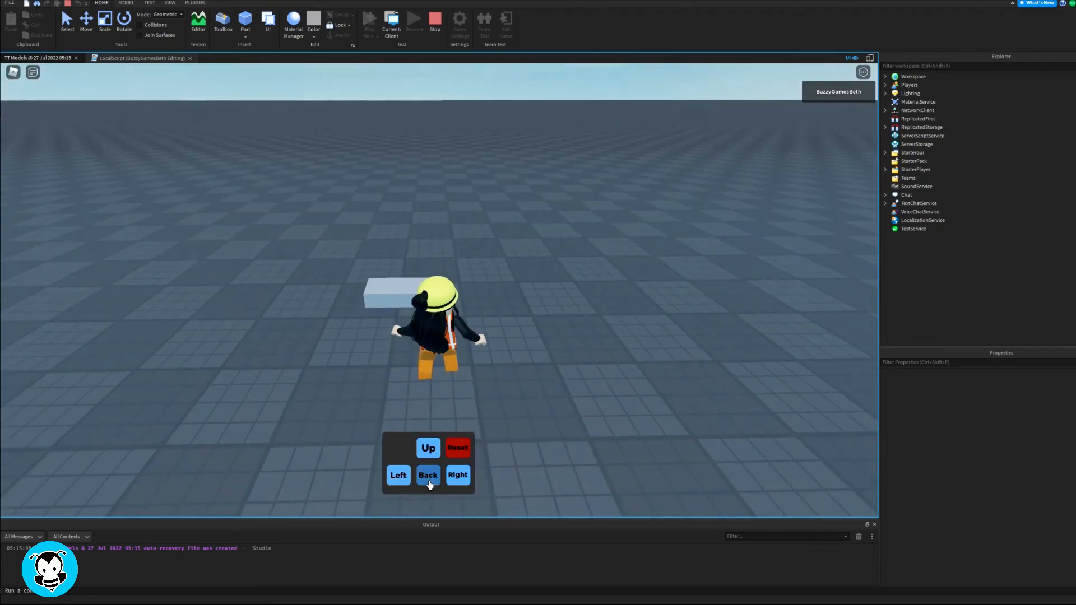
pyautogui.click(427, 476)
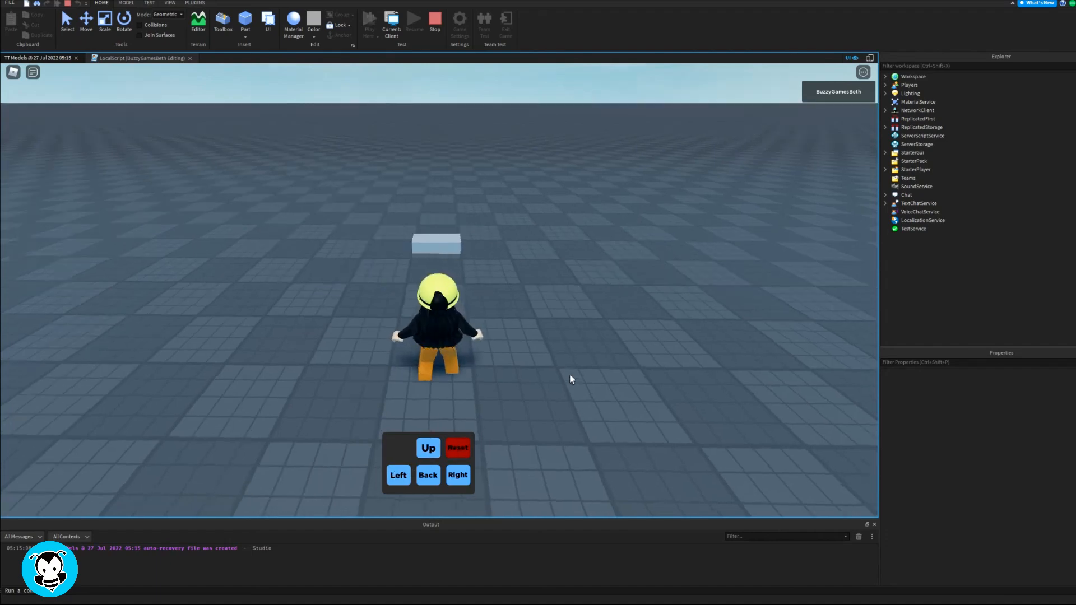
pyautogui.click(427, 475)
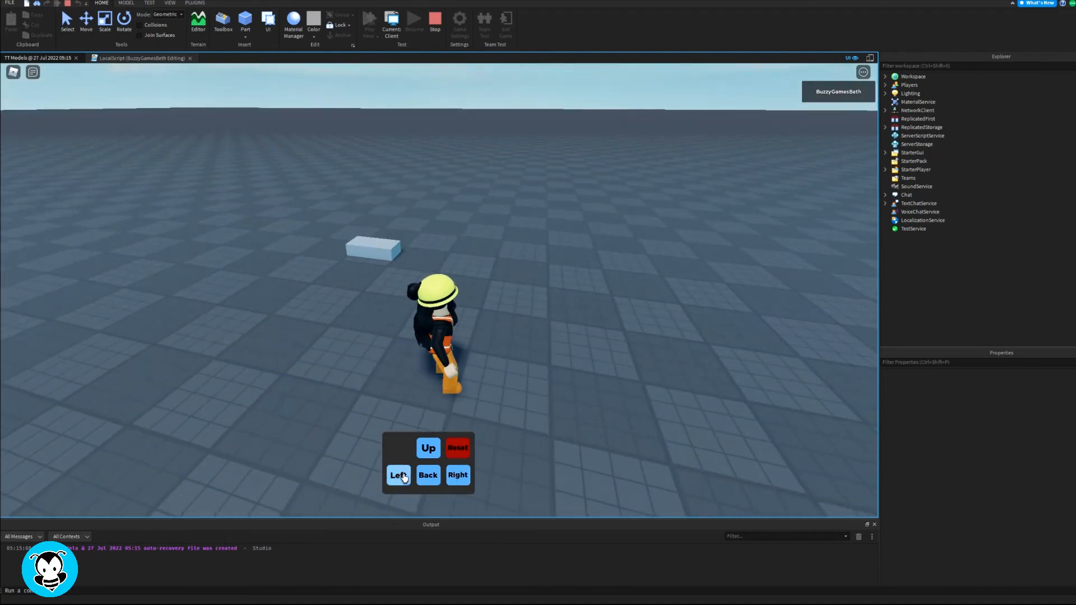
pyautogui.click(428, 448)
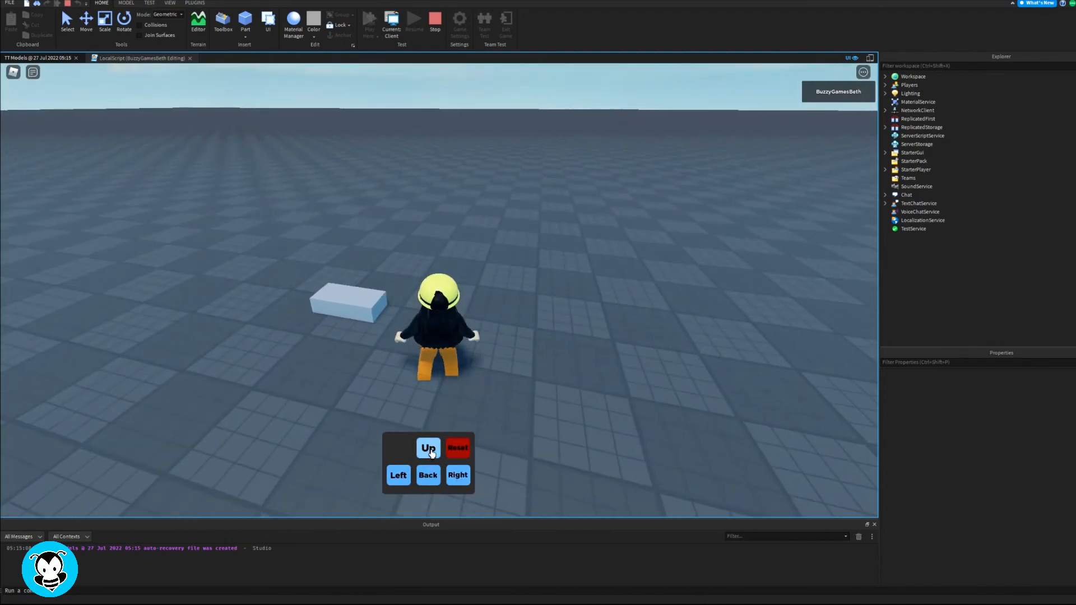